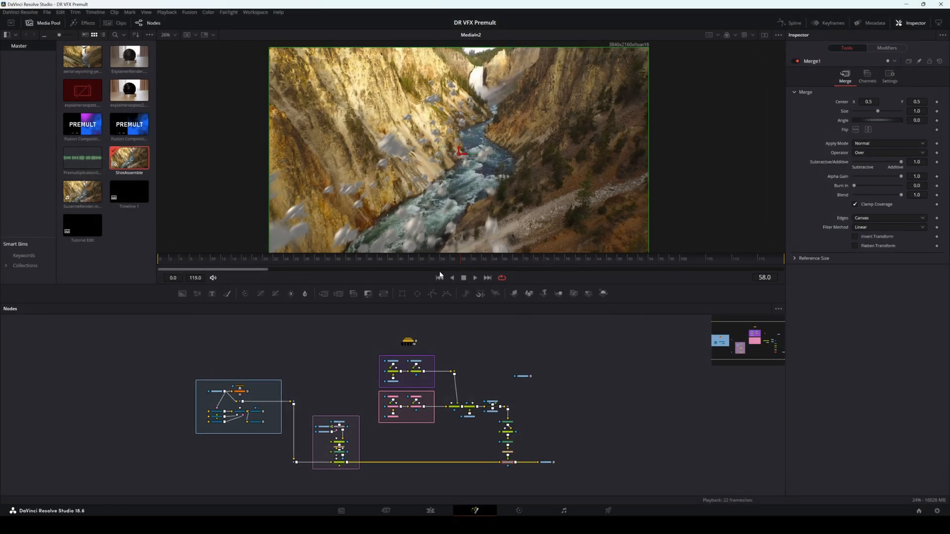
Step: Review the heads composite by toggling playback and jumping between earlier and later frames
click(474, 278)
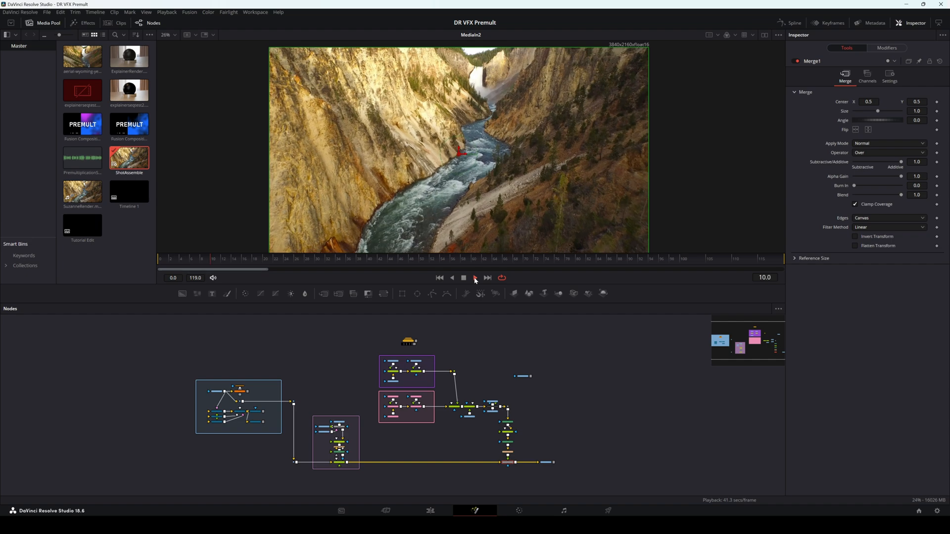
click(474, 278)
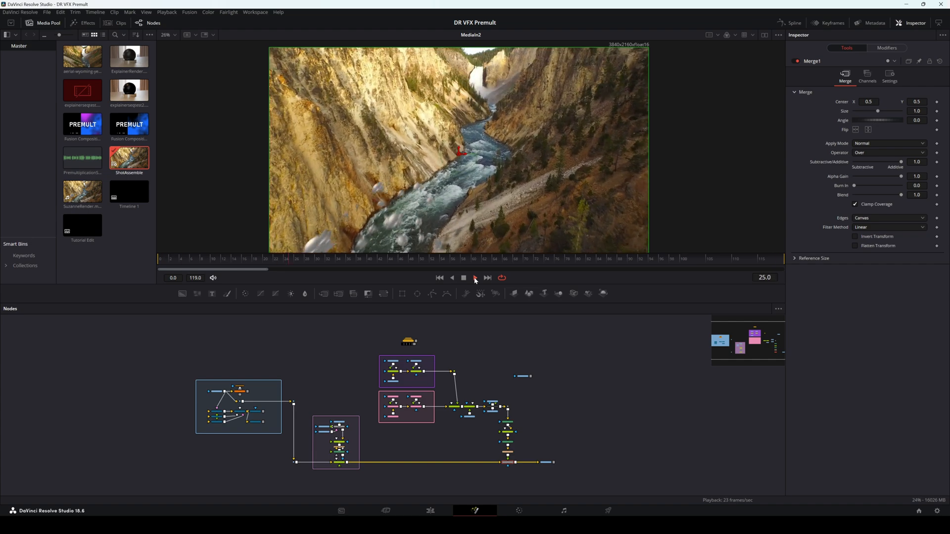
click(475, 278)
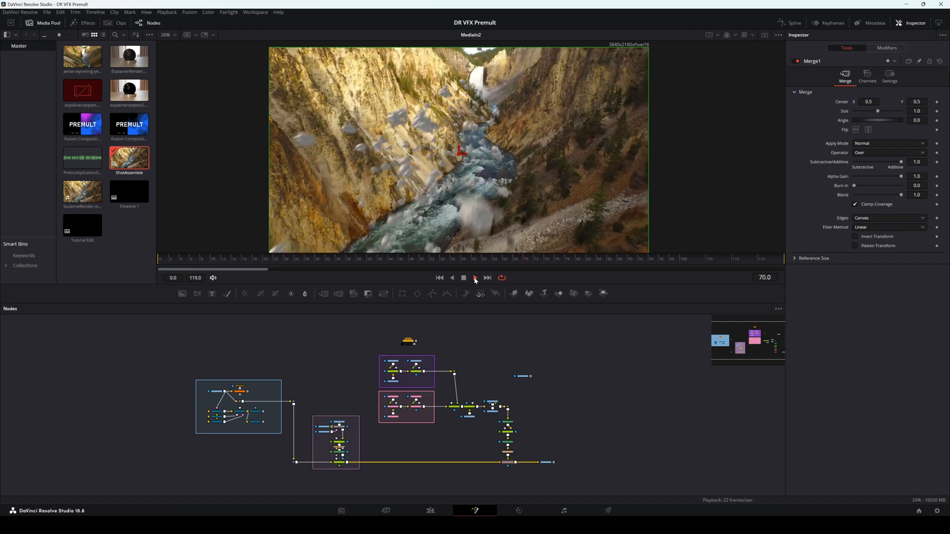
click(475, 277)
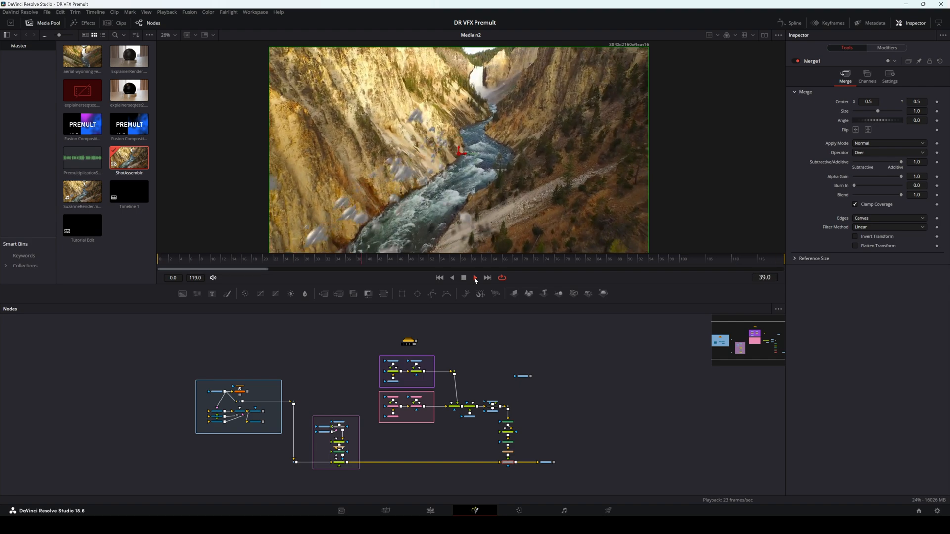
click(475, 278)
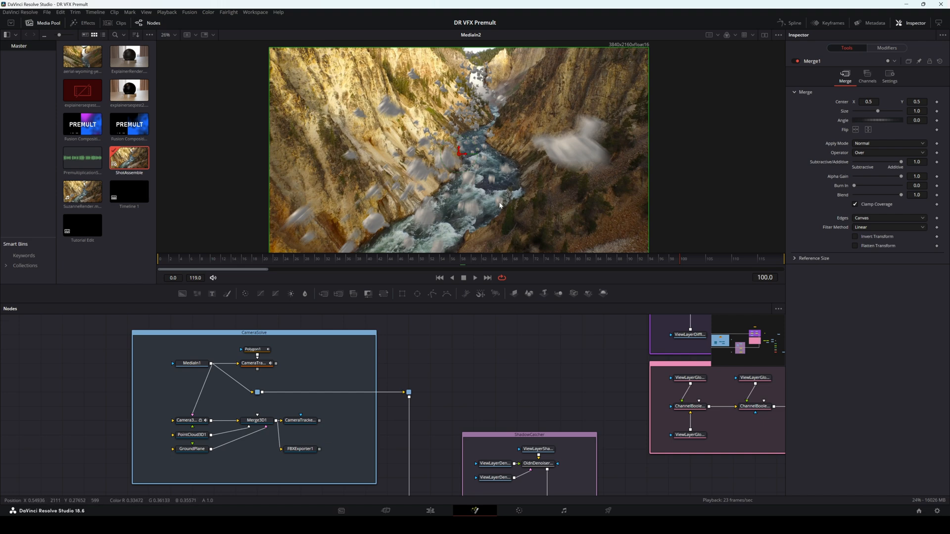
mouse_move(441, 235)
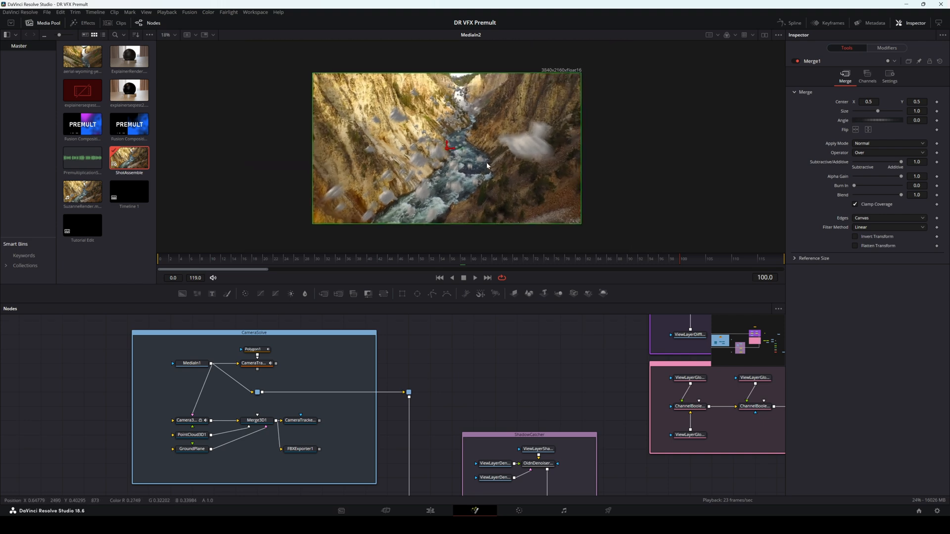
mouse_move(498, 176)
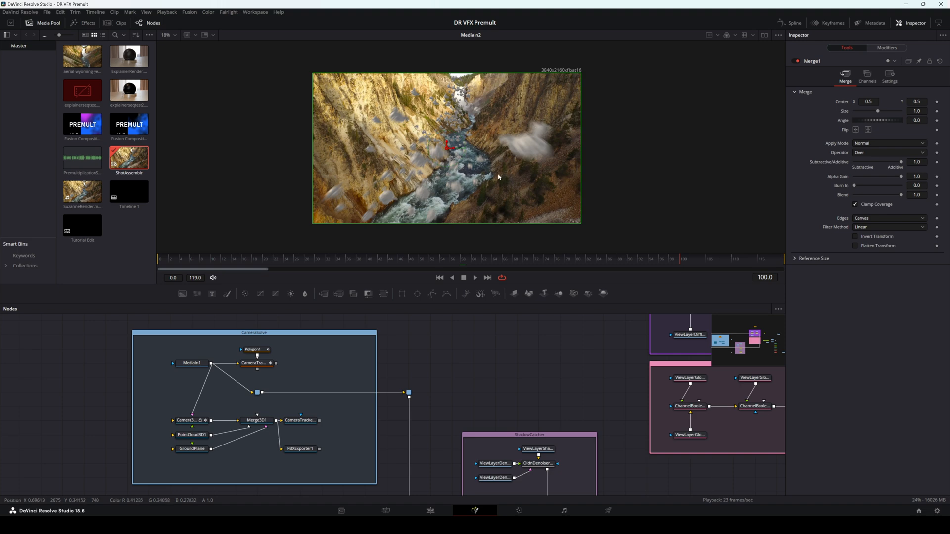
mouse_move(493, 178)
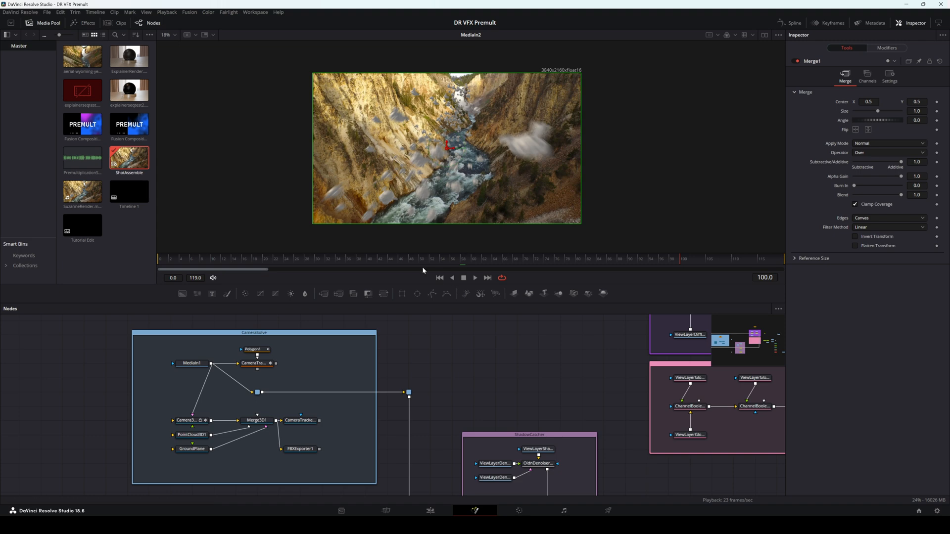
click(475, 265)
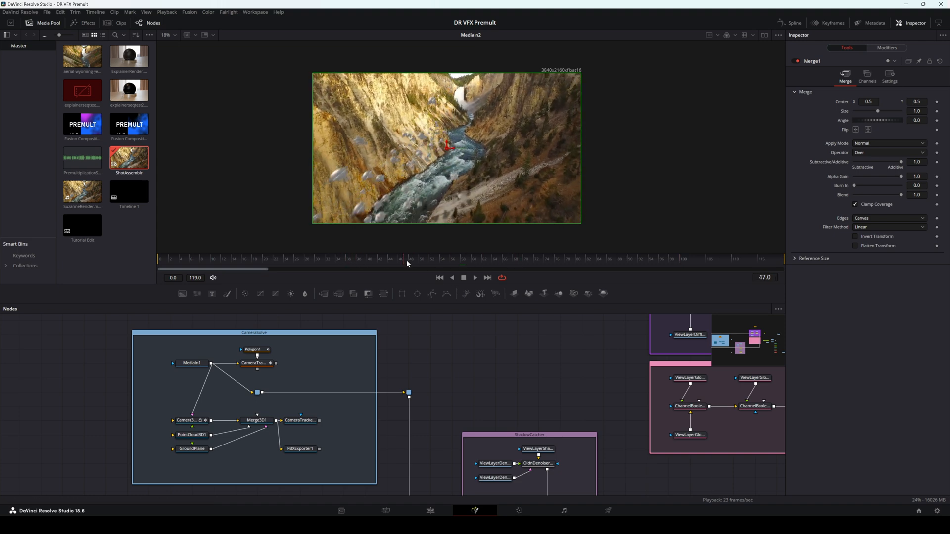
click(611, 259)
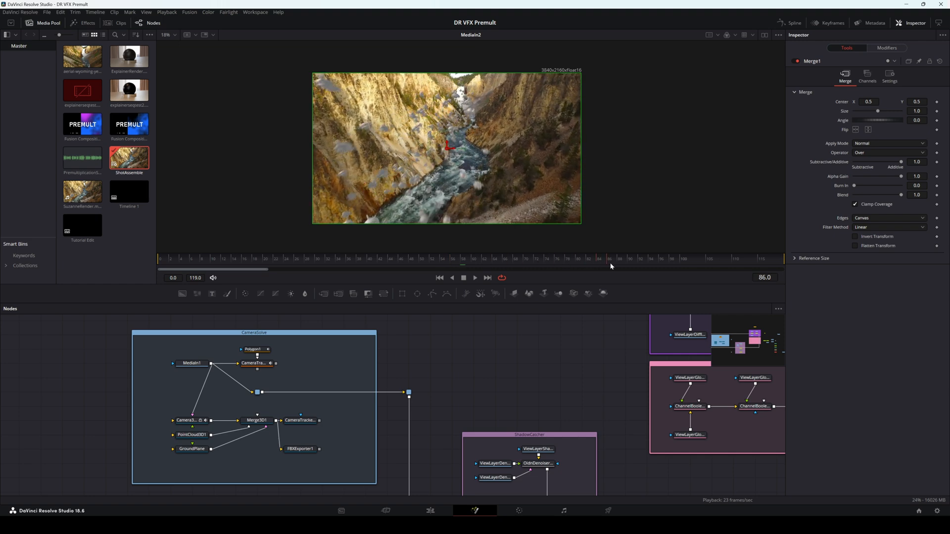
click(494, 259)
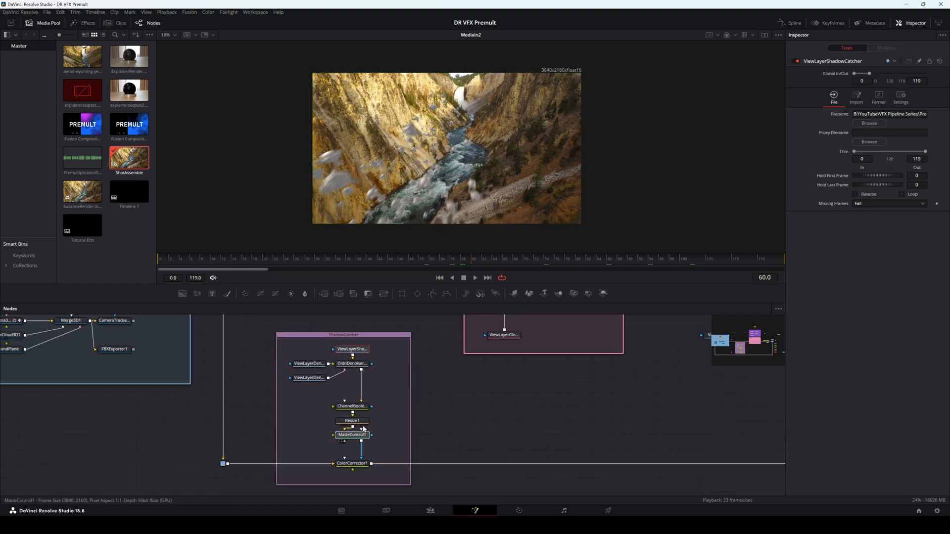
Step: View MatteControl1's shadow matte, then ColorCorrector1's shadow-corrected canyon plate
click(351, 434)
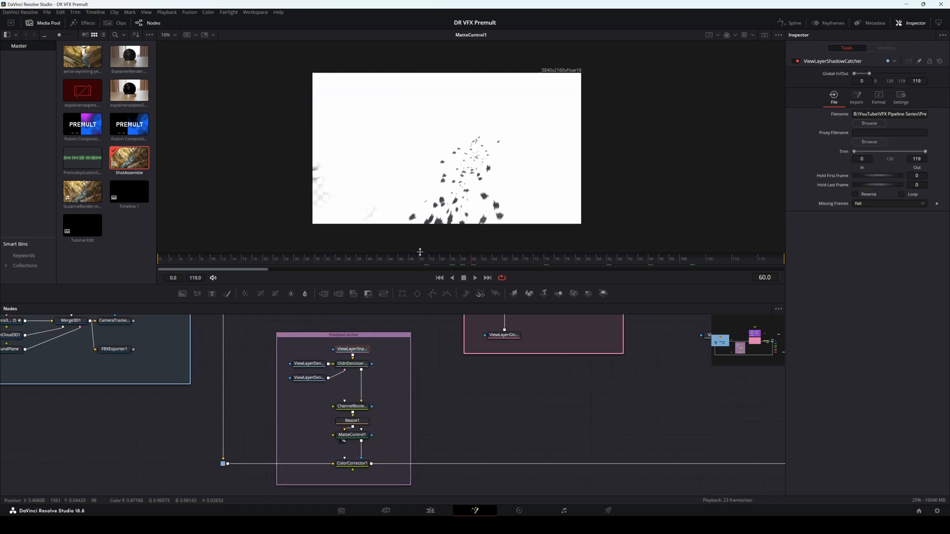
click(352, 463)
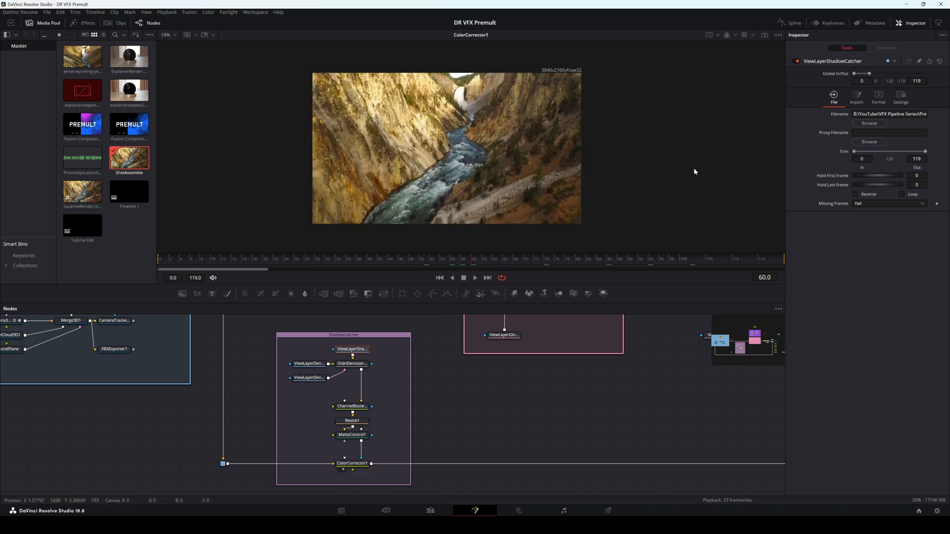
click(352, 463)
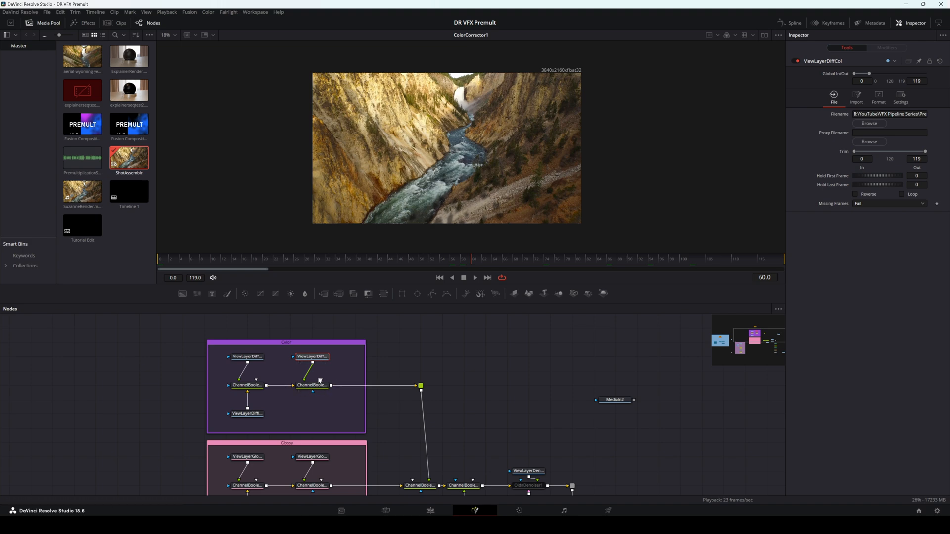
Step: View ChannelBooleans2_1, inspect ViewLayerDenoisingAlbedo, and pan the graph to the AlphaDivide1 branch
click(311, 385)
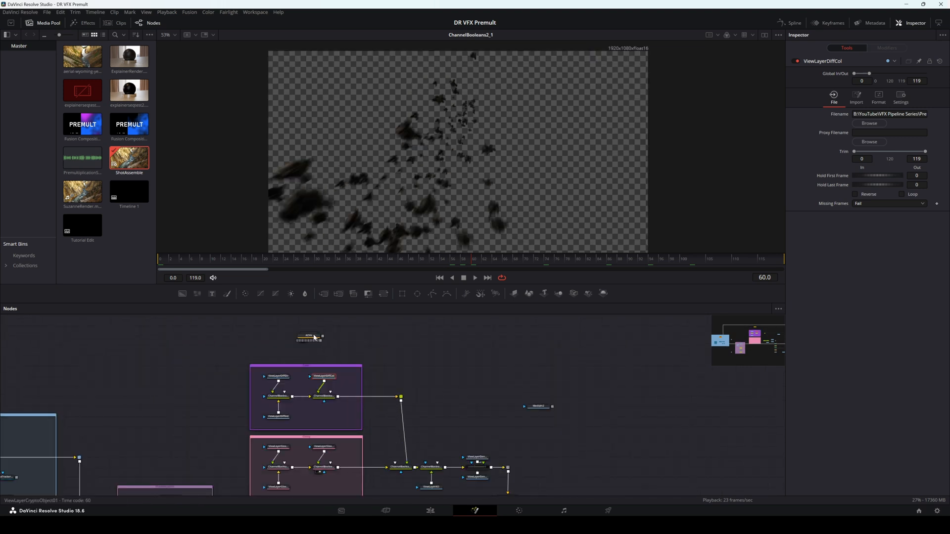
mouse_move(479, 396)
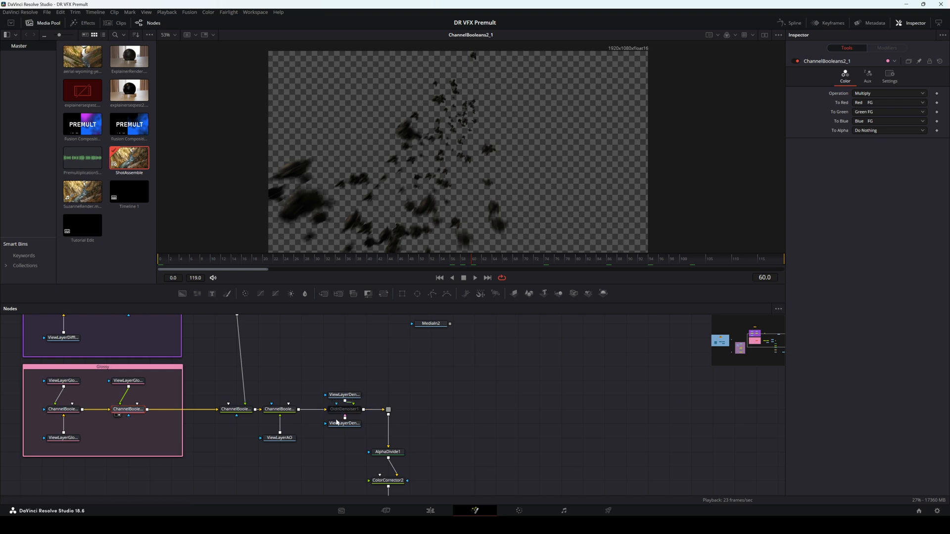
click(344, 394)
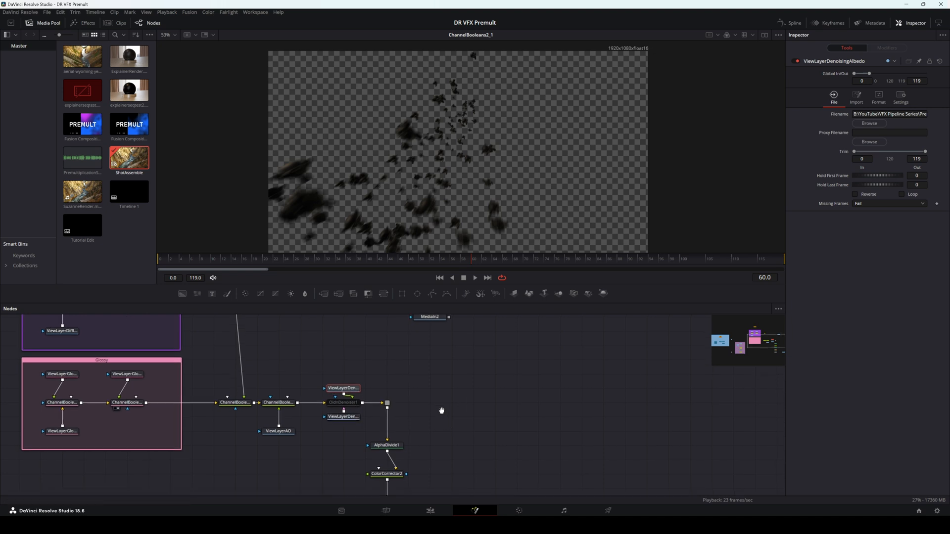
drag(441, 410, 341, 402)
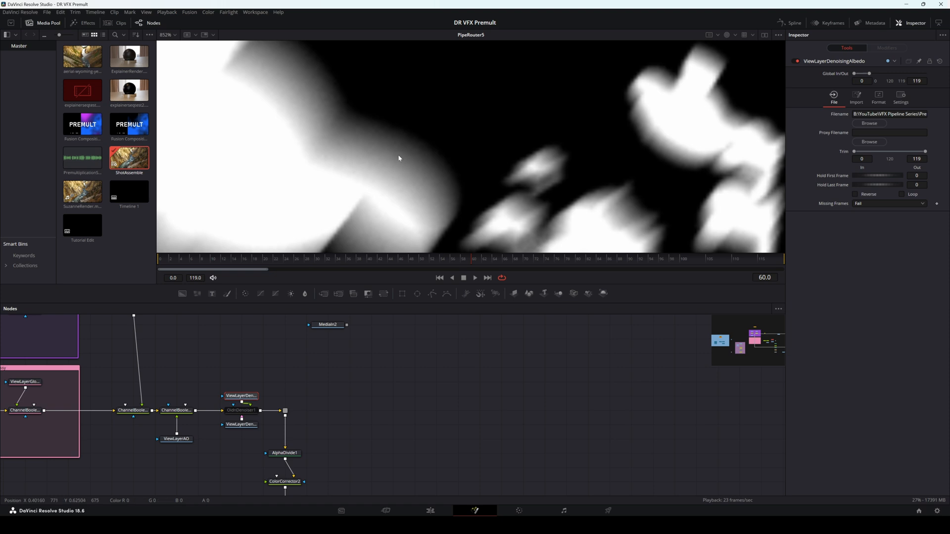
Step: Zoom the viewer in on PipeRouter5's alpha to inspect the semi-transparent edges
scroll(down, 3)
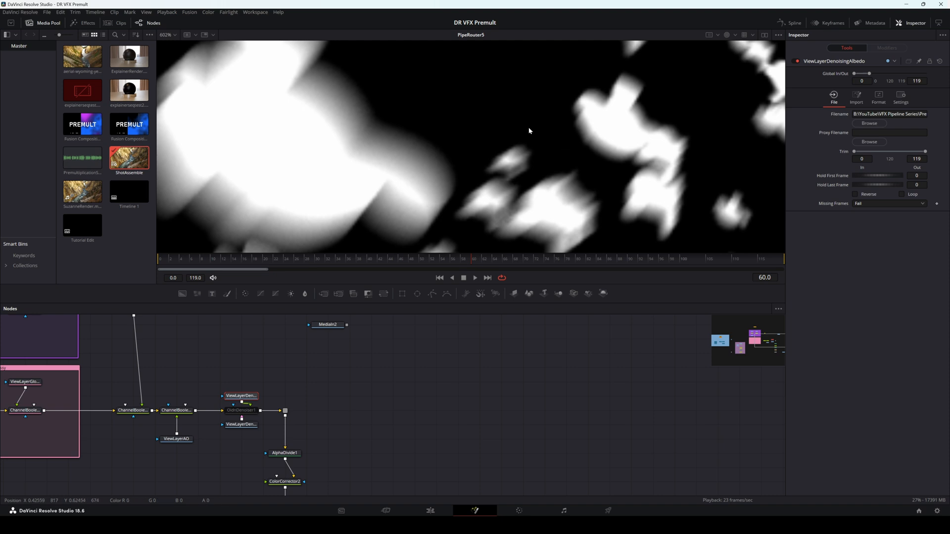
mouse_move(523, 252)
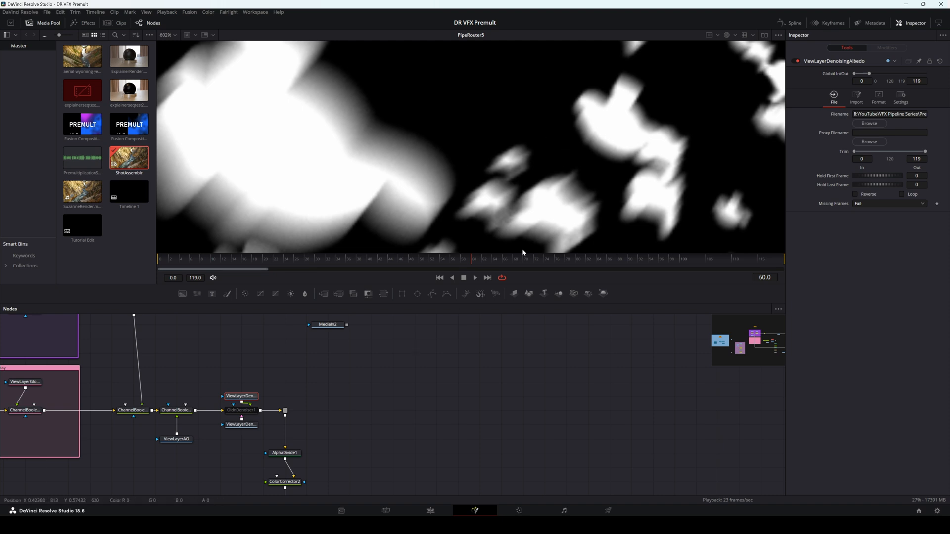
mouse_move(424, 422)
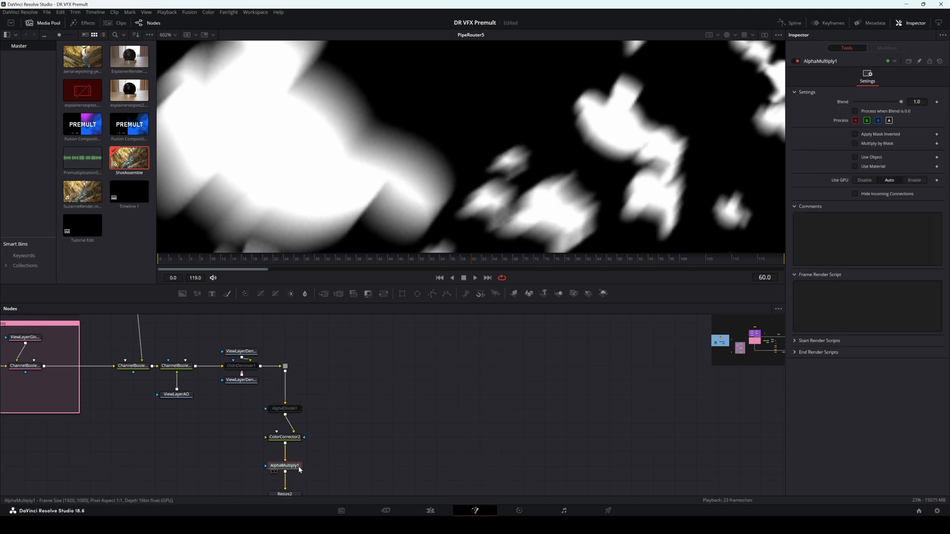
Step: Inspect AlphaMultiply1 and ColorCorrector2's correction controls, then load Merge1 into the viewer
click(284, 437)
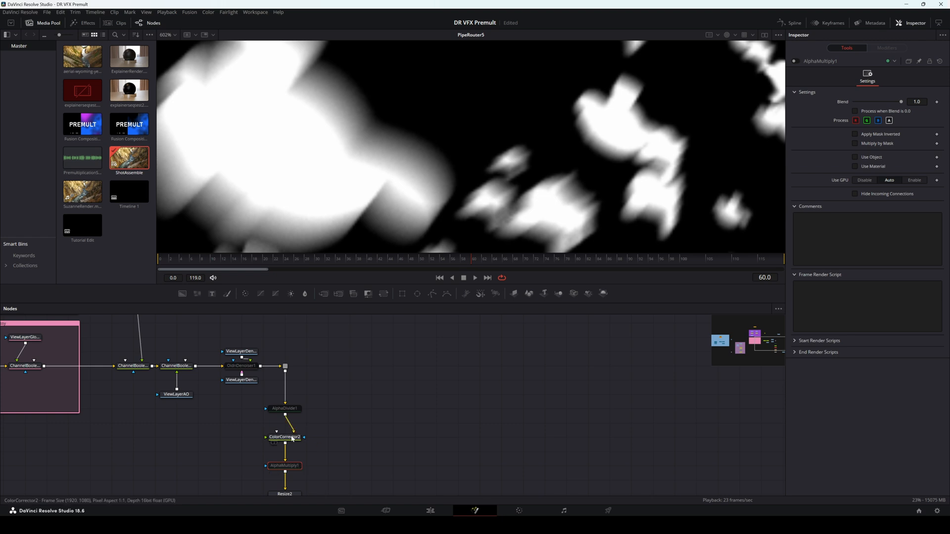
click(284, 437)
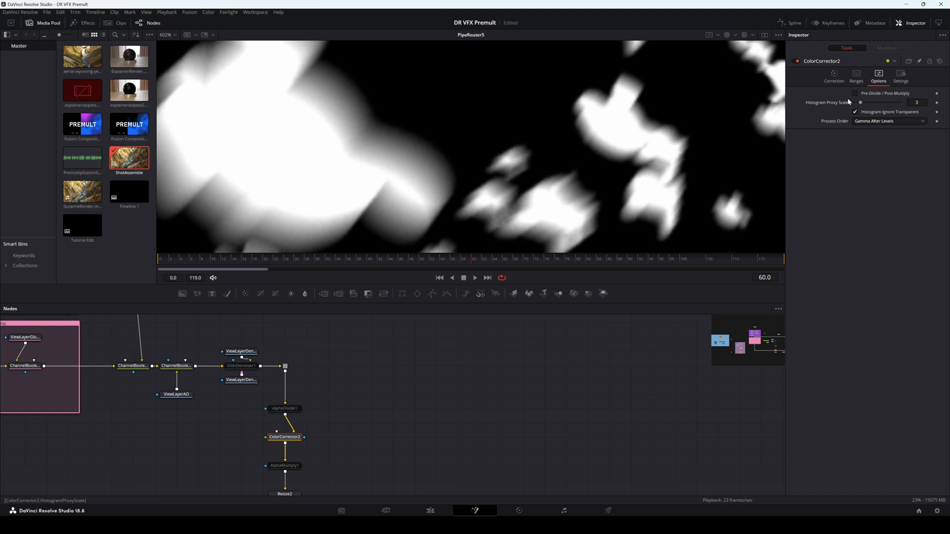
click(834, 77)
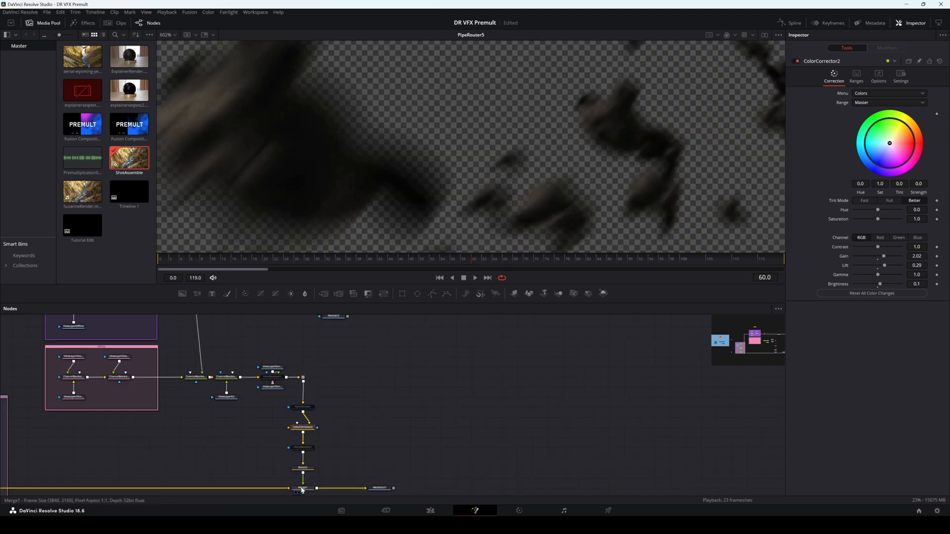
click(302, 478)
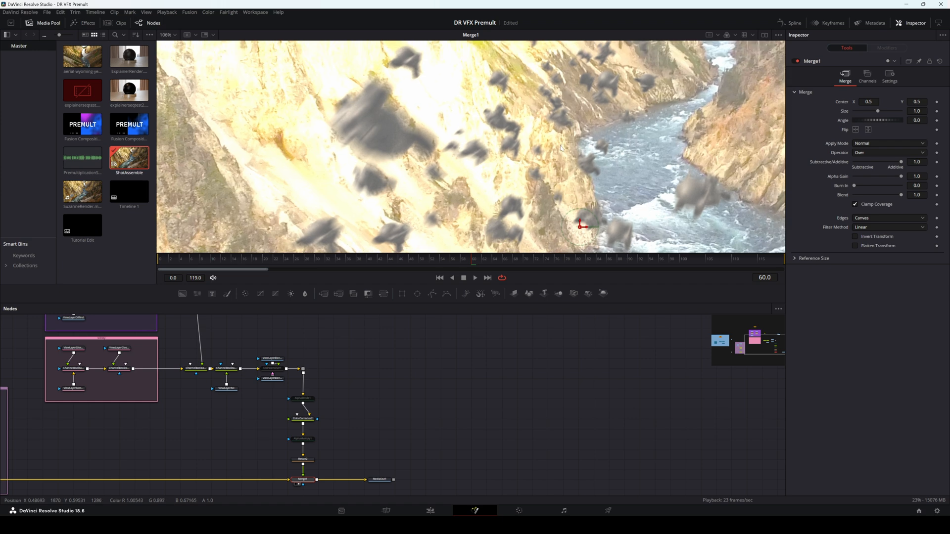
mouse_move(347, 189)
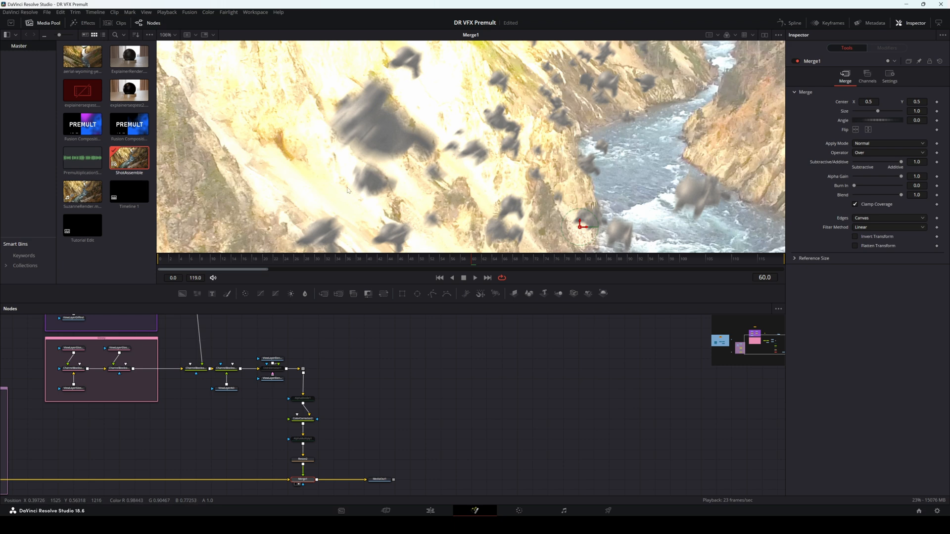
mouse_move(461, 146)
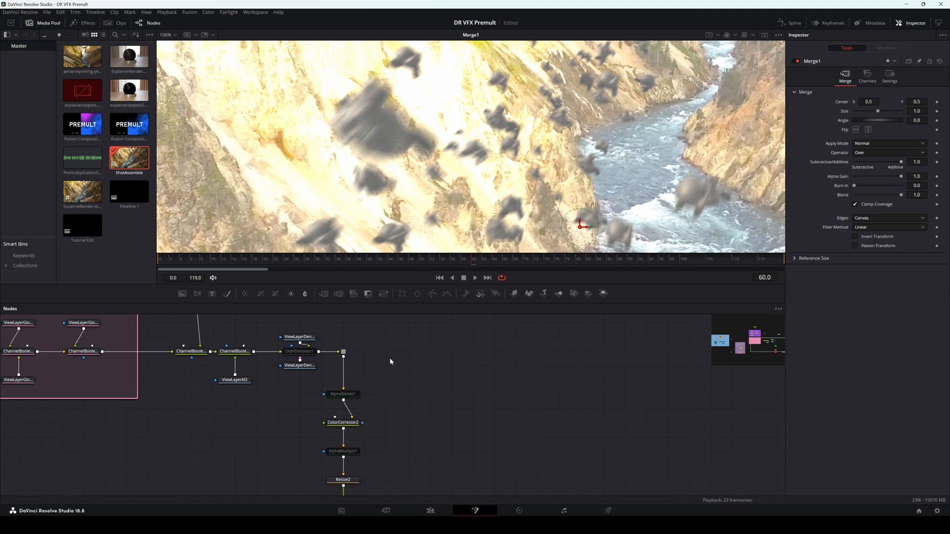
Step: Turn on Pre-Divide/Post-Multiply in ColorCorrector2's Options
click(343, 422)
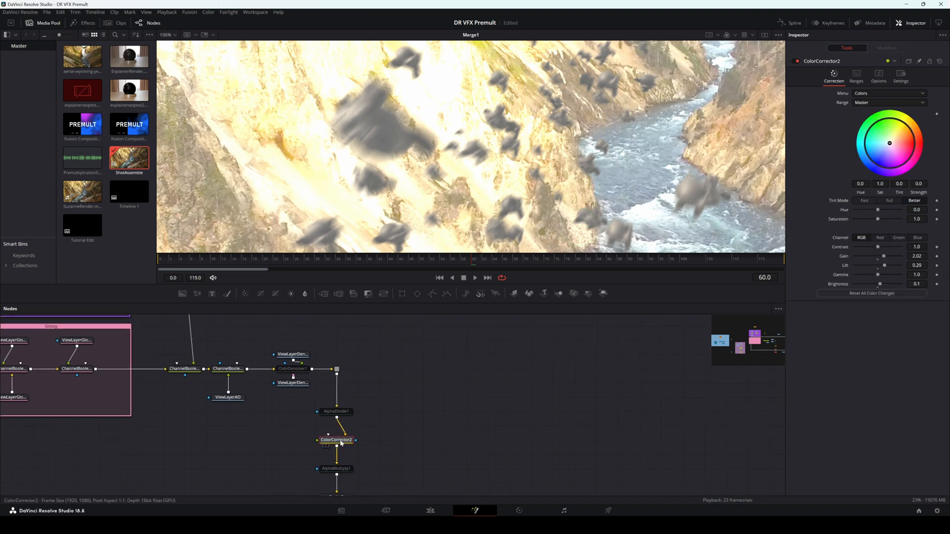
click(877, 74)
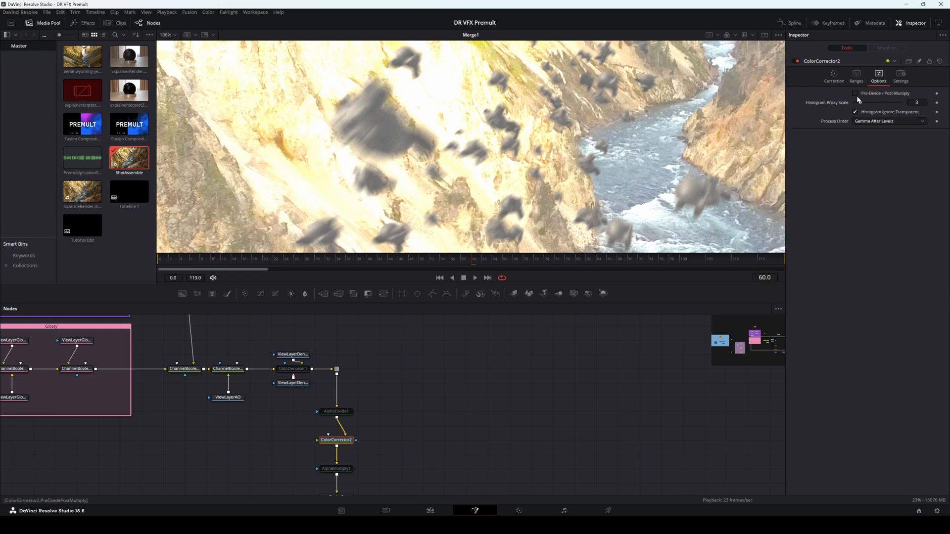
click(855, 93)
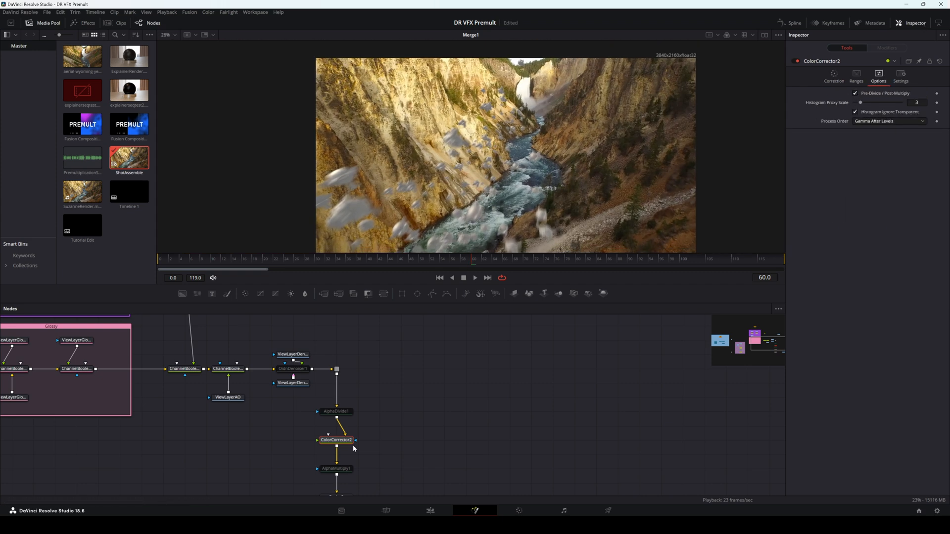
Step: Try ColorCorrector2 brightness at 0.27, -0.11, 0.50 and 0.35, settling at 0.13
click(834, 74)
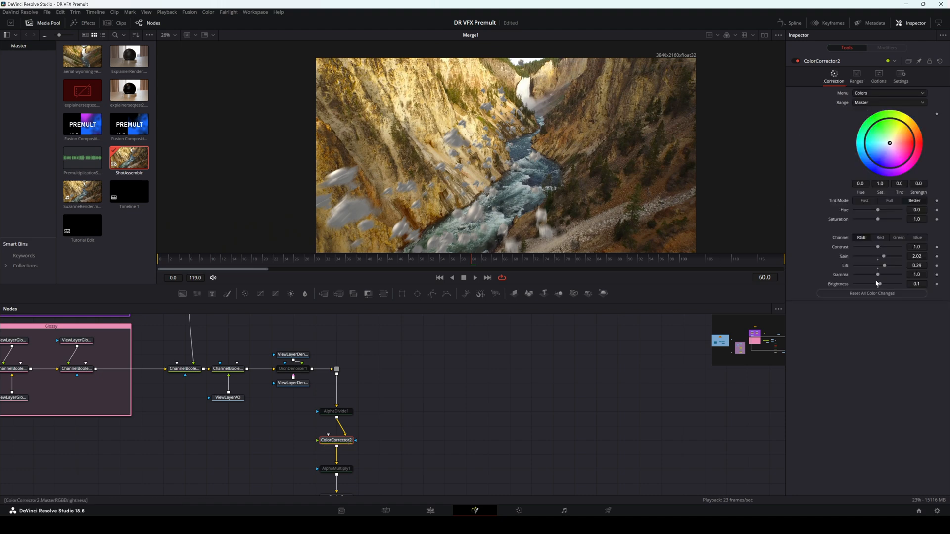
drag(877, 284, 885, 283)
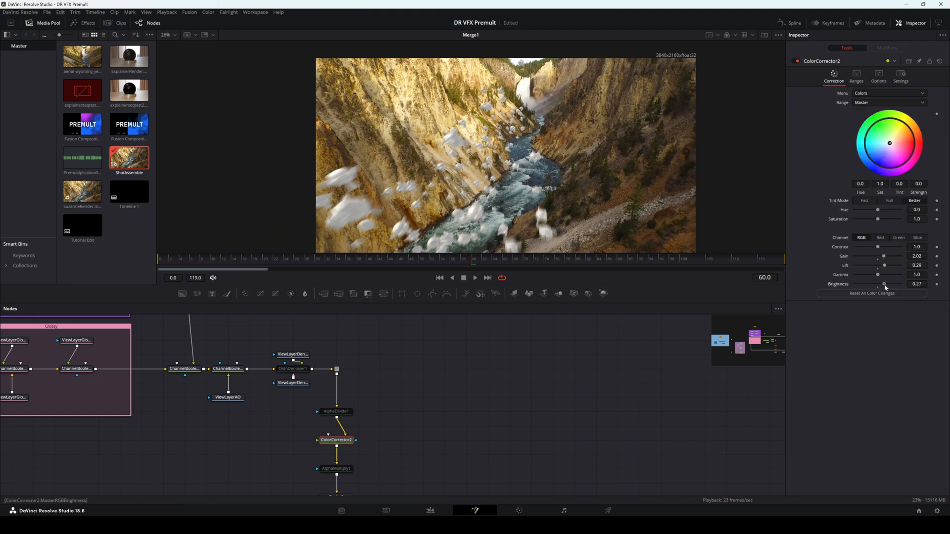
drag(884, 284, 875, 284)
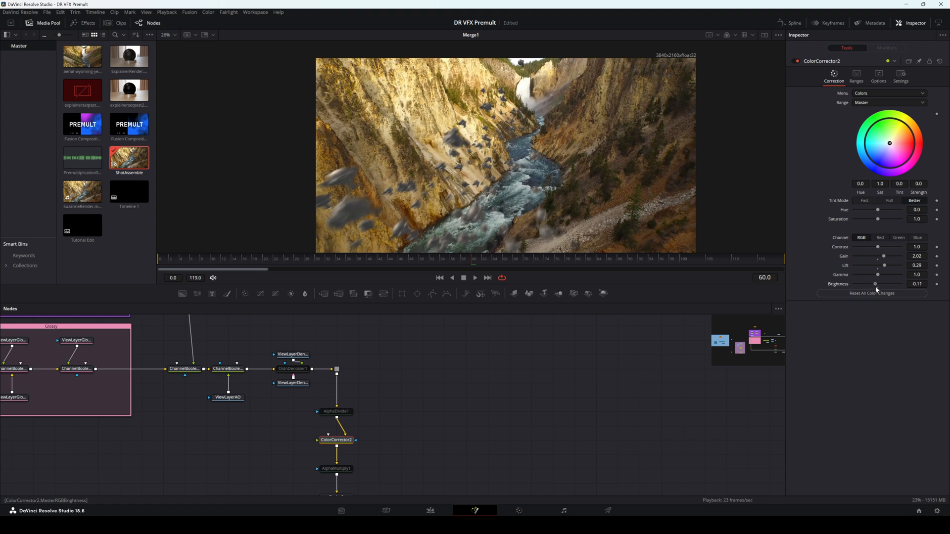
drag(874, 283, 891, 283)
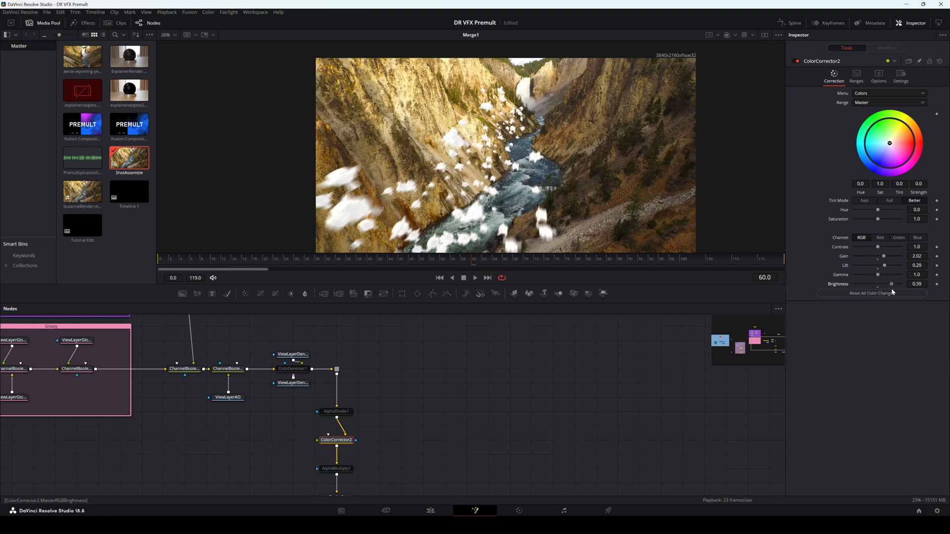
drag(890, 284, 885, 283)
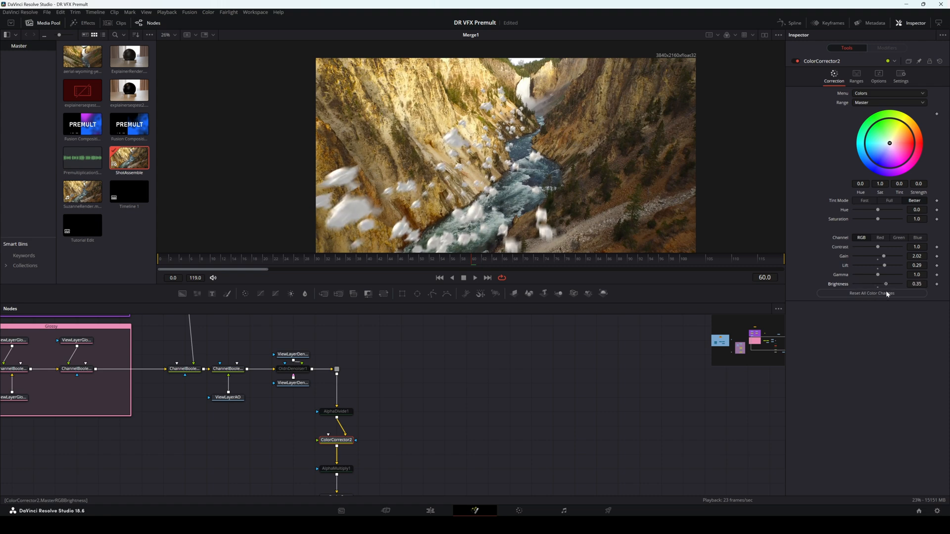
drag(886, 284, 878, 283)
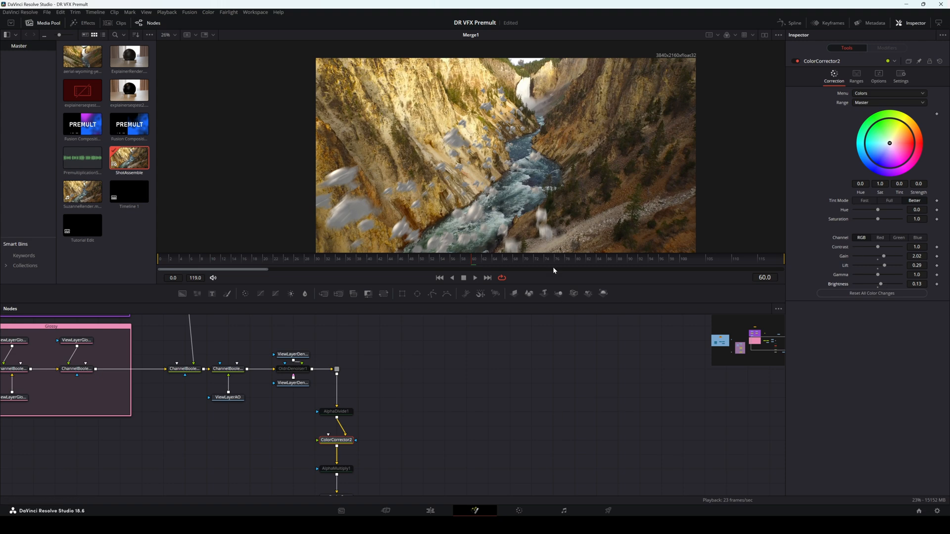
click(878, 77)
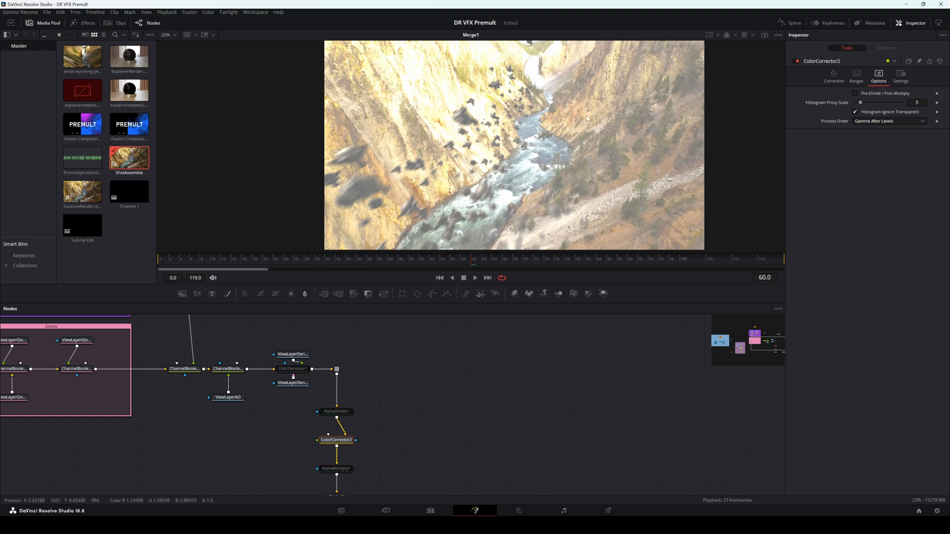
mouse_move(588, 132)
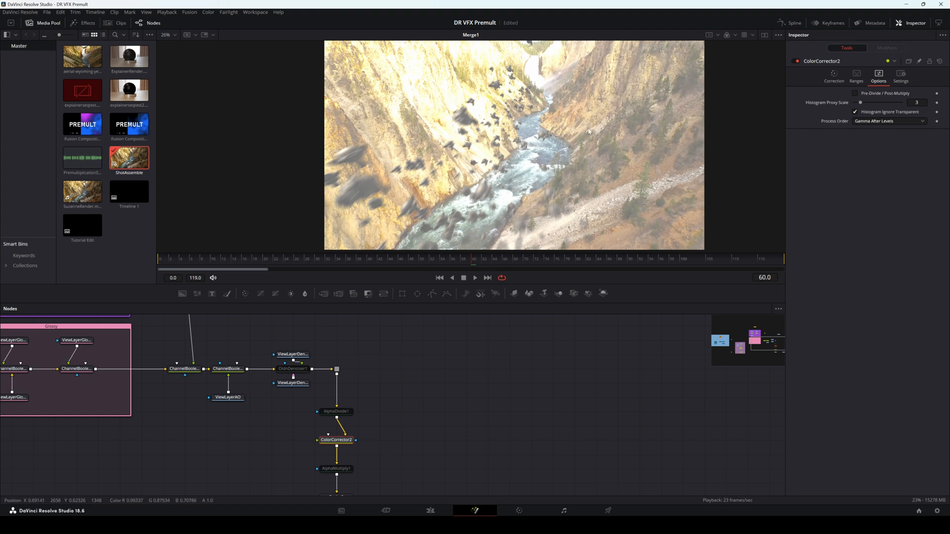
mouse_move(435, 346)
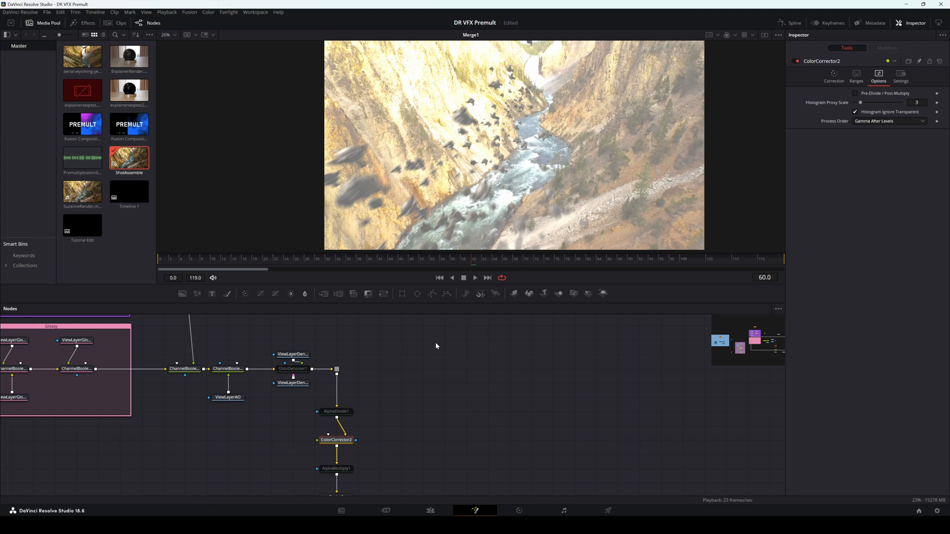
mouse_move(425, 362)
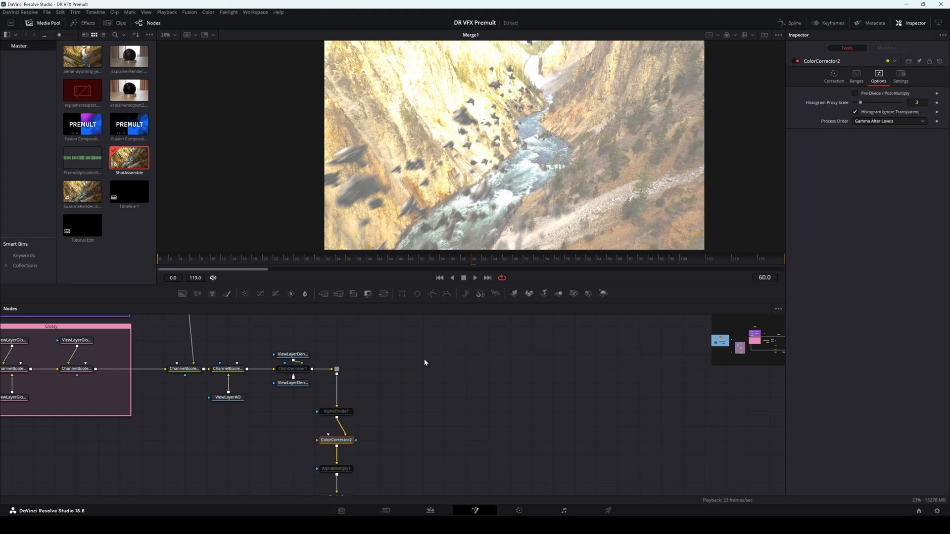
mouse_move(433, 350)
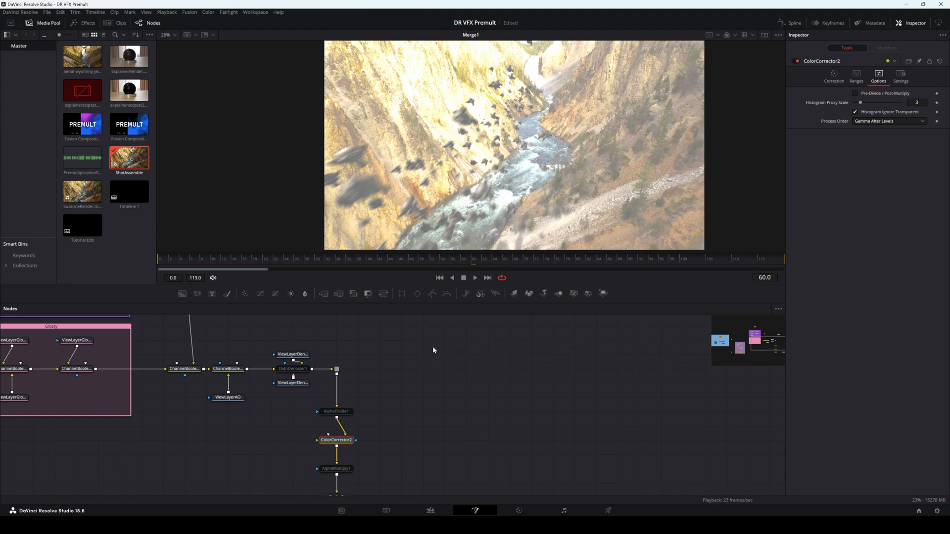
mouse_move(407, 404)
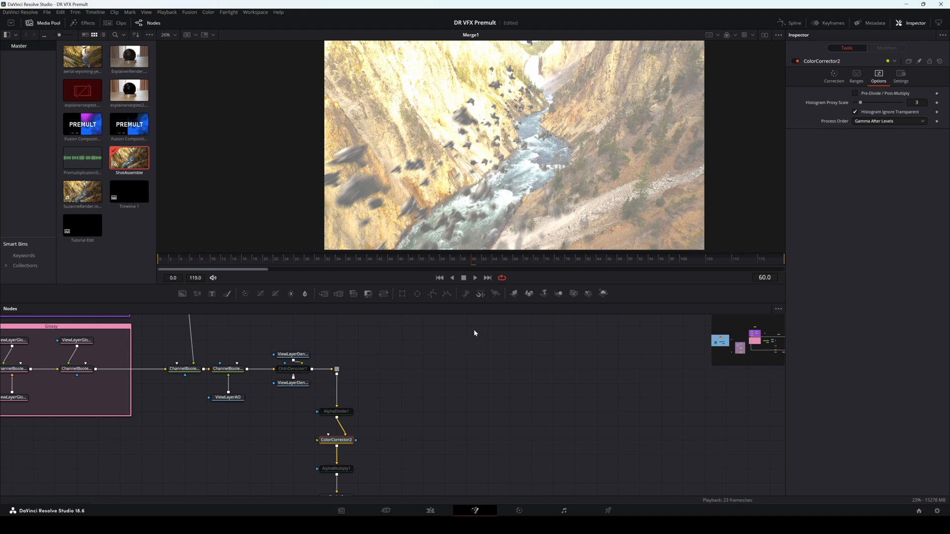
mouse_move(483, 334)
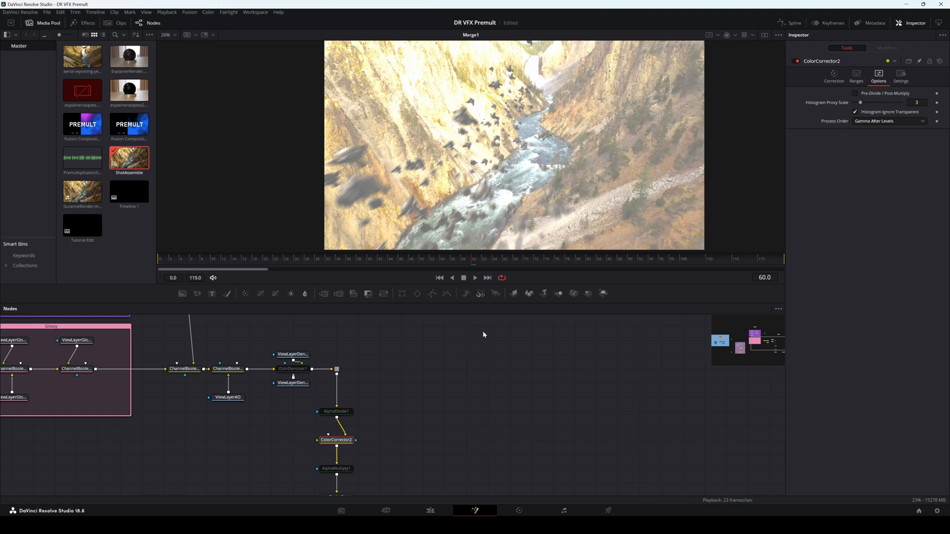
mouse_move(329, 435)
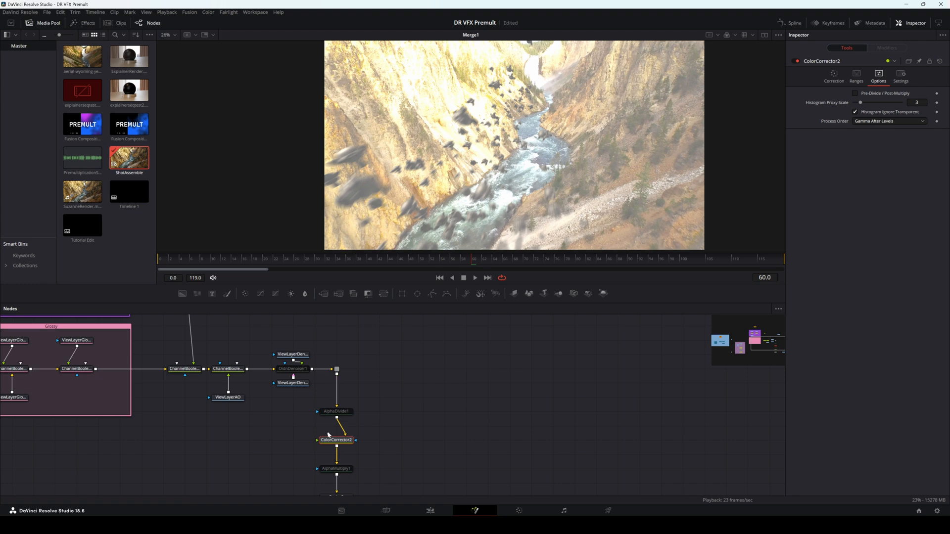
Step: Select AlphaDivide1 to show its settings
click(335, 411)
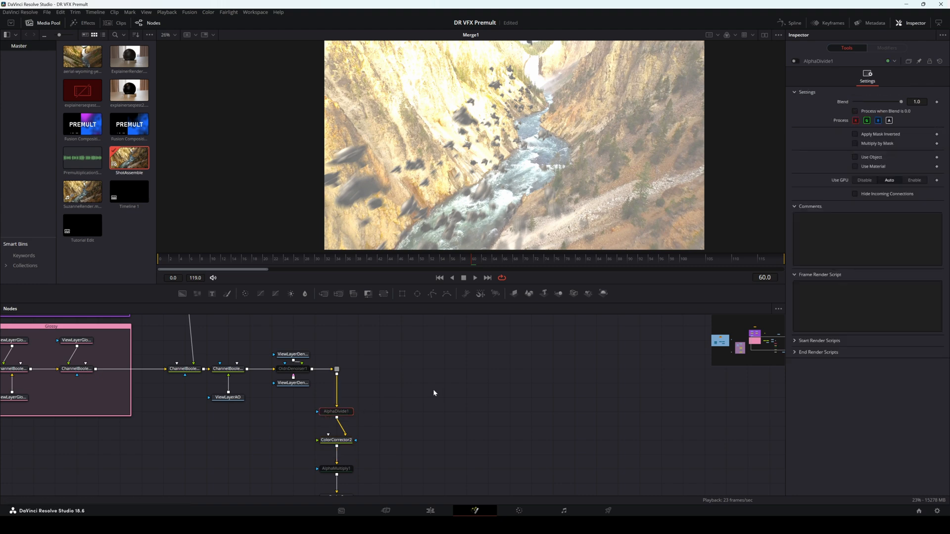
mouse_move(429, 394)
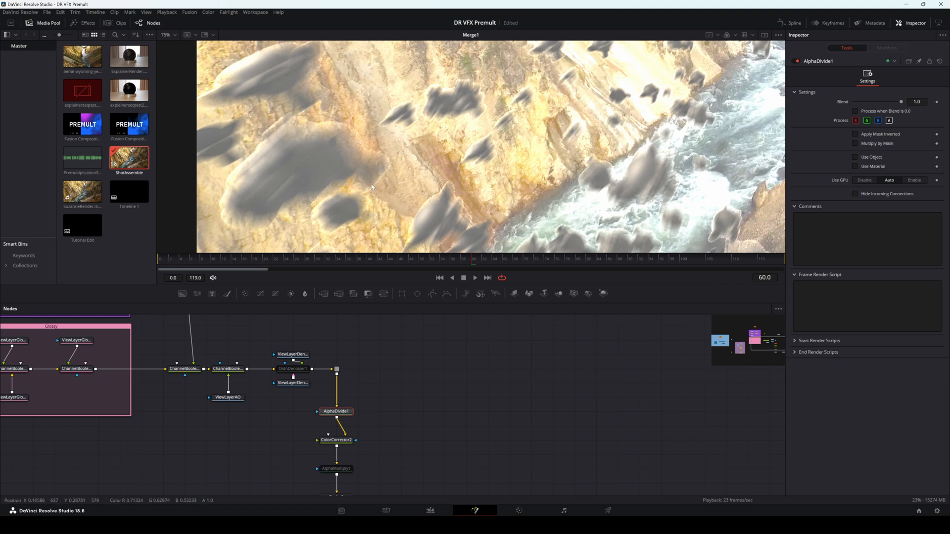
mouse_move(433, 202)
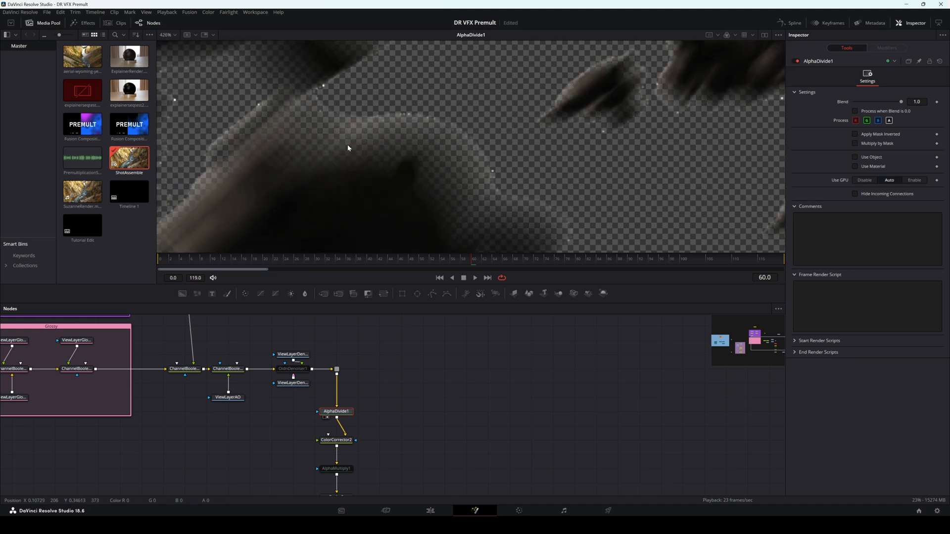
mouse_move(559, 236)
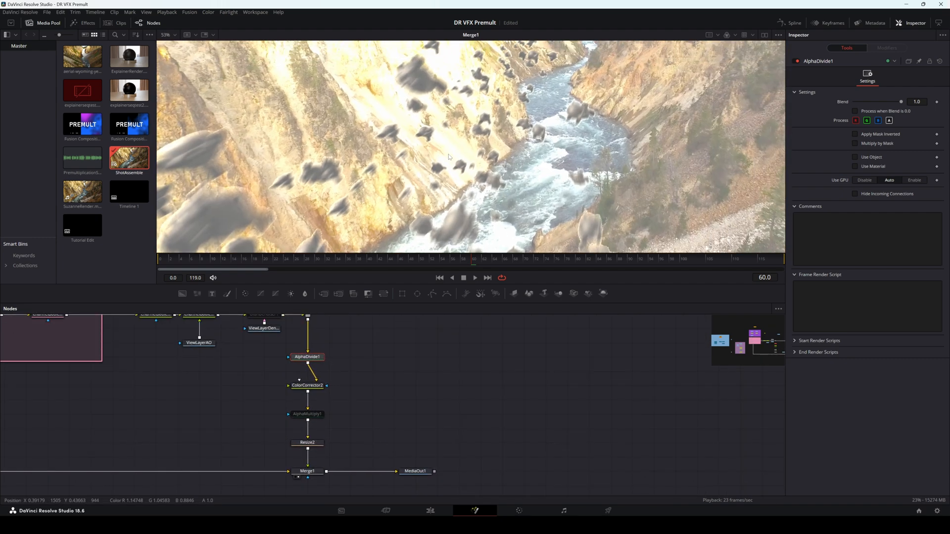
Step: Click through AlphaDivide1, ColorCorrector2 and AlphaMultiply1, switching AlphaDivide1 off to compare the result
click(306, 357)
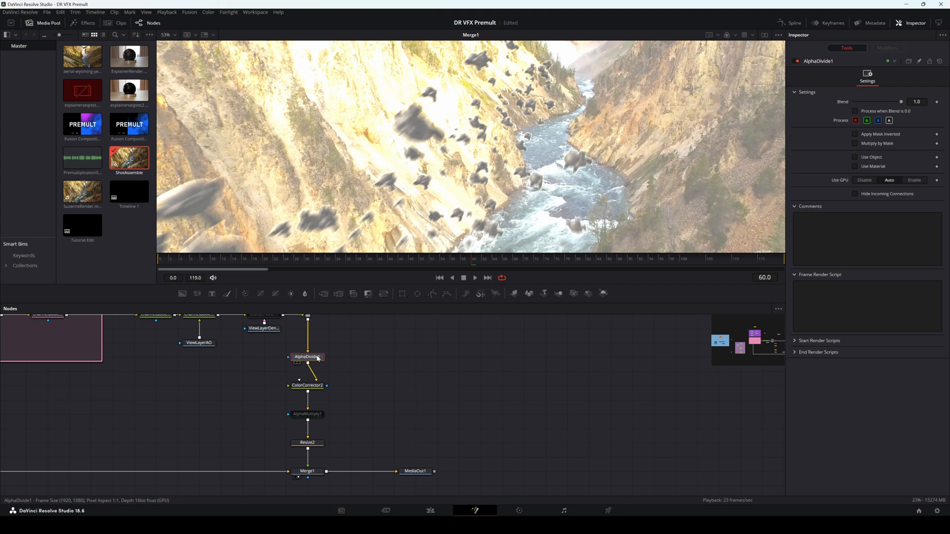
click(307, 385)
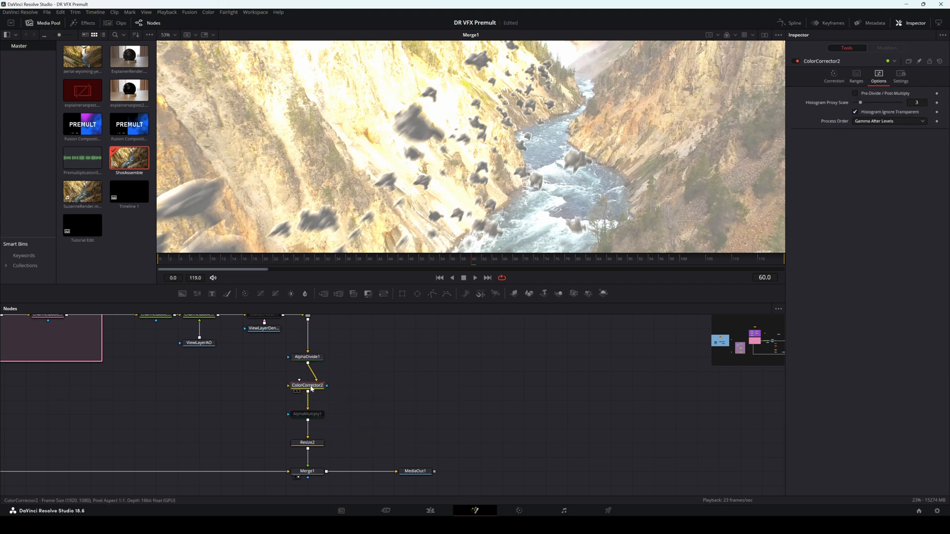
click(307, 414)
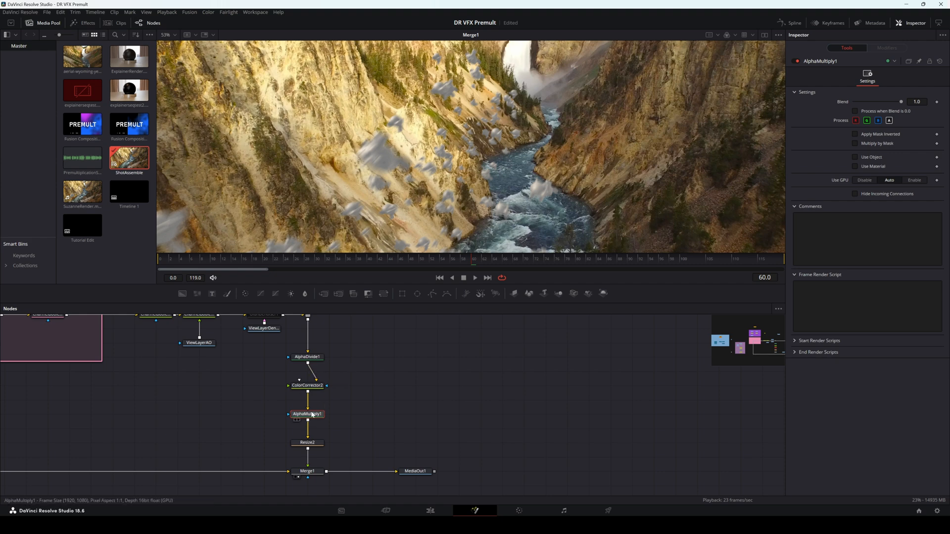
click(306, 356)
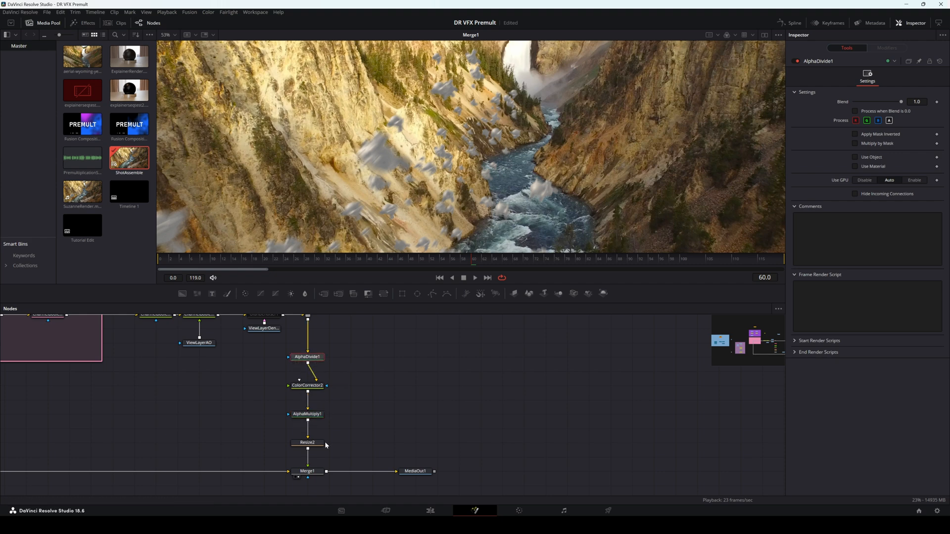
click(307, 414)
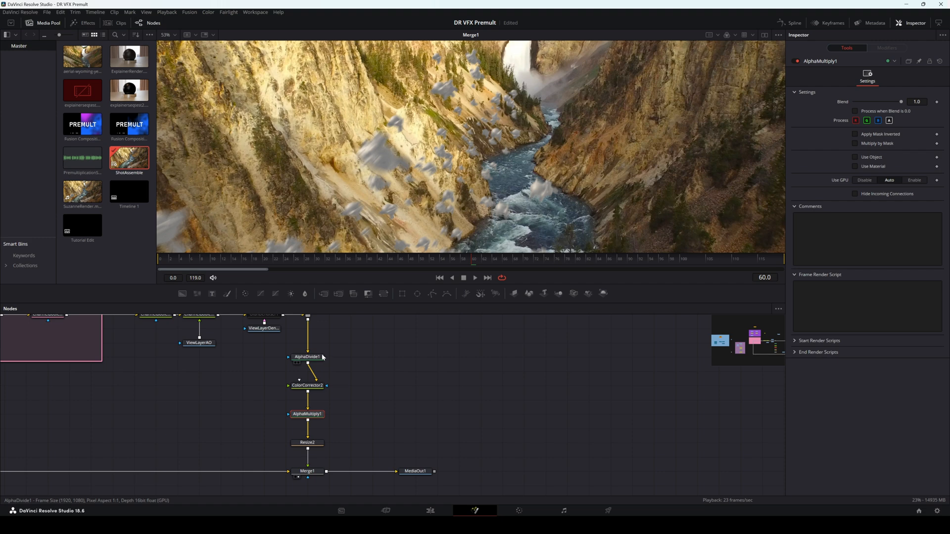
click(306, 357)
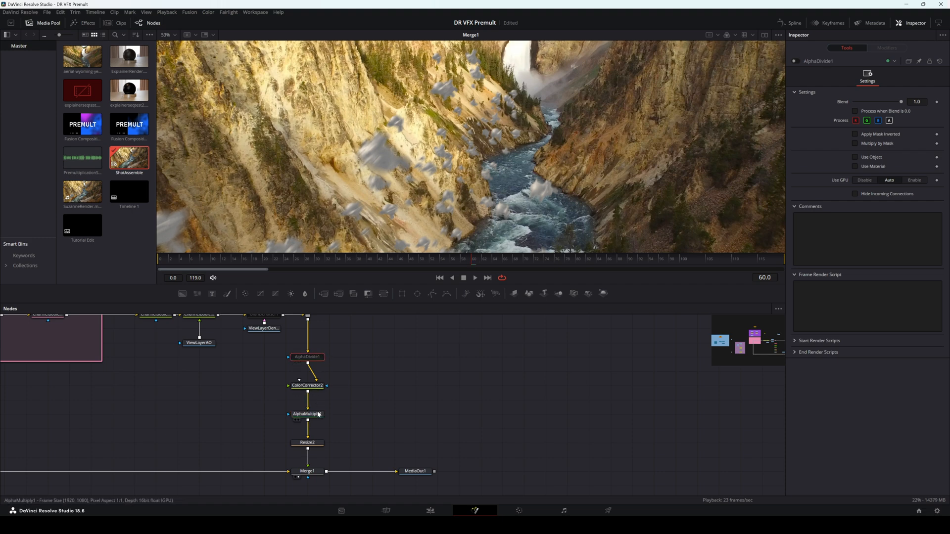
click(307, 385)
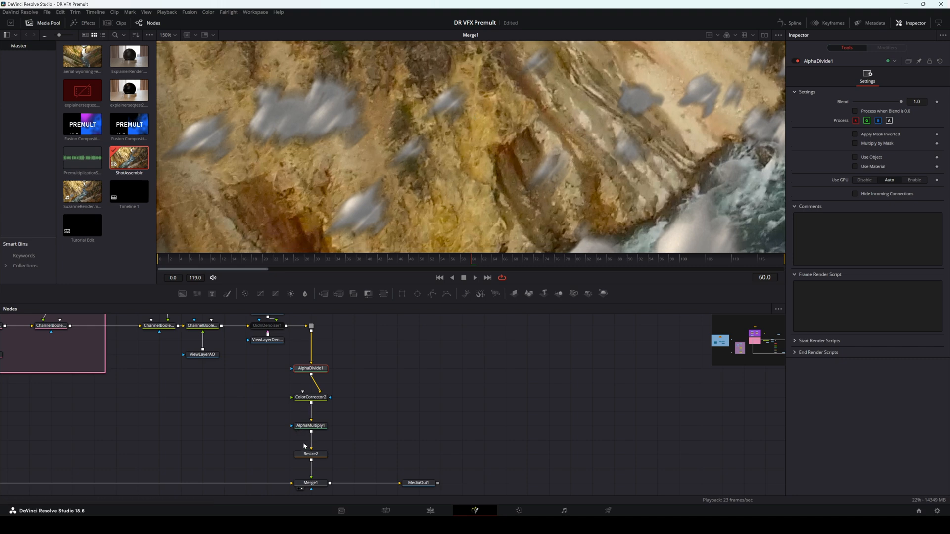
Step: Check ColorCorrector2's alpha options, then pass through AlphaDivide1 and AlphaMultiply1
click(311, 425)
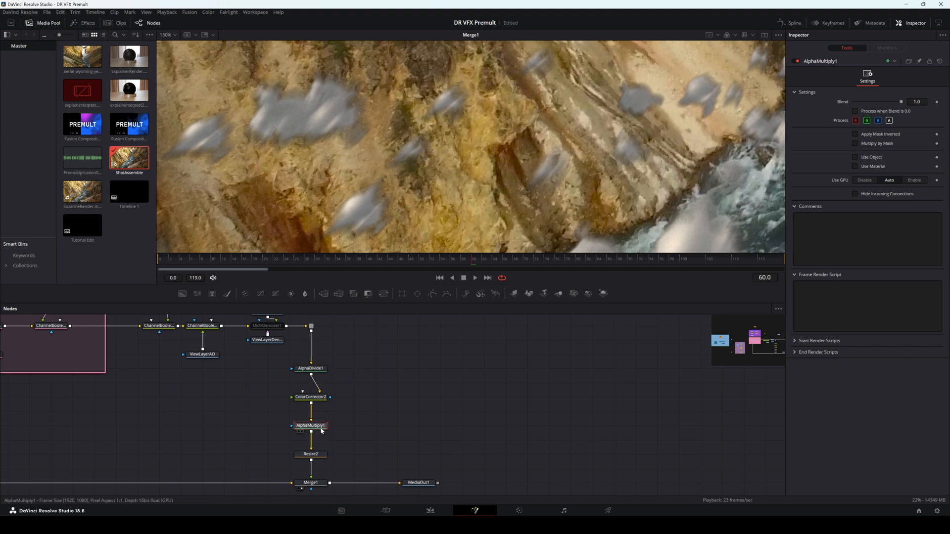
click(310, 396)
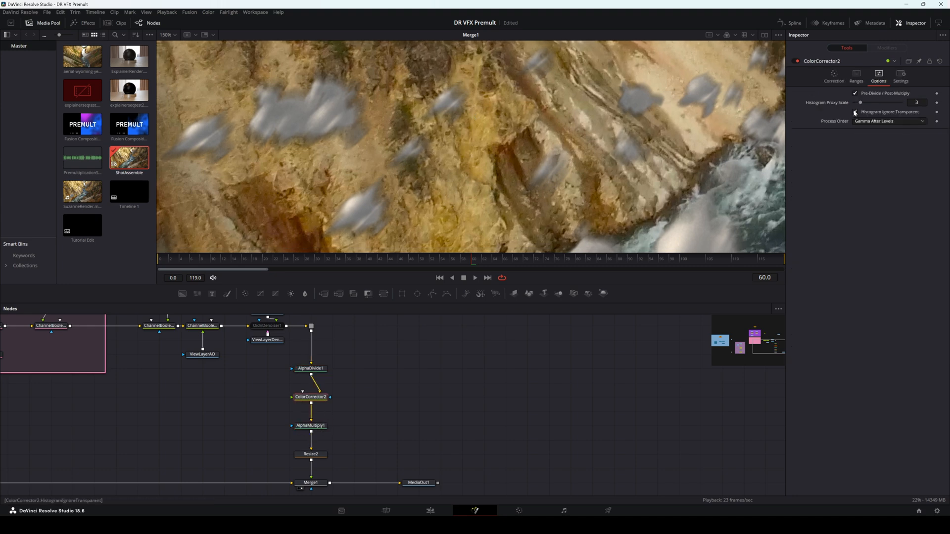
click(311, 368)
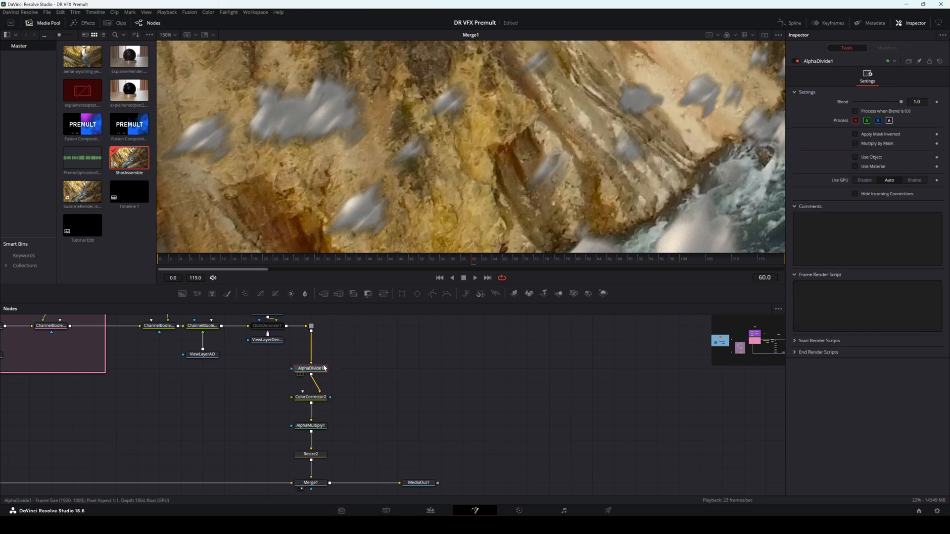
click(311, 425)
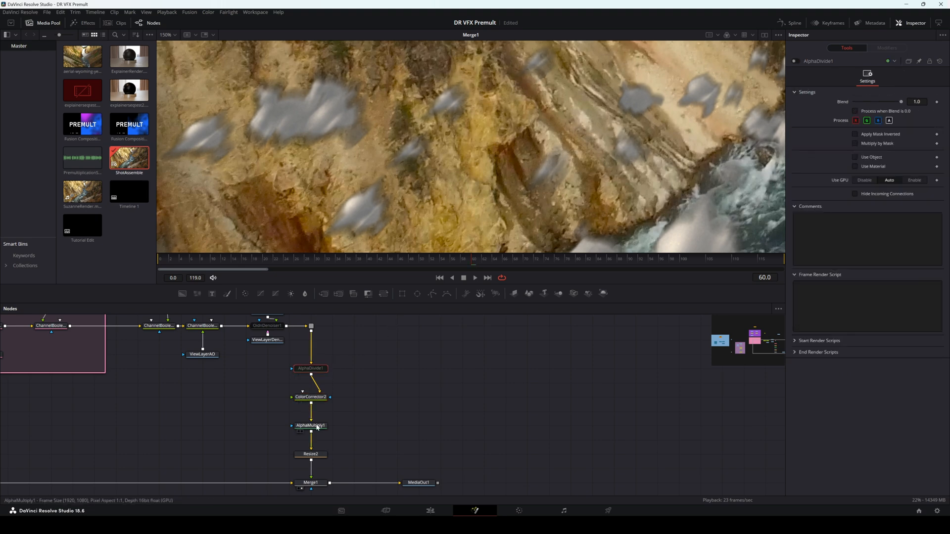
click(310, 426)
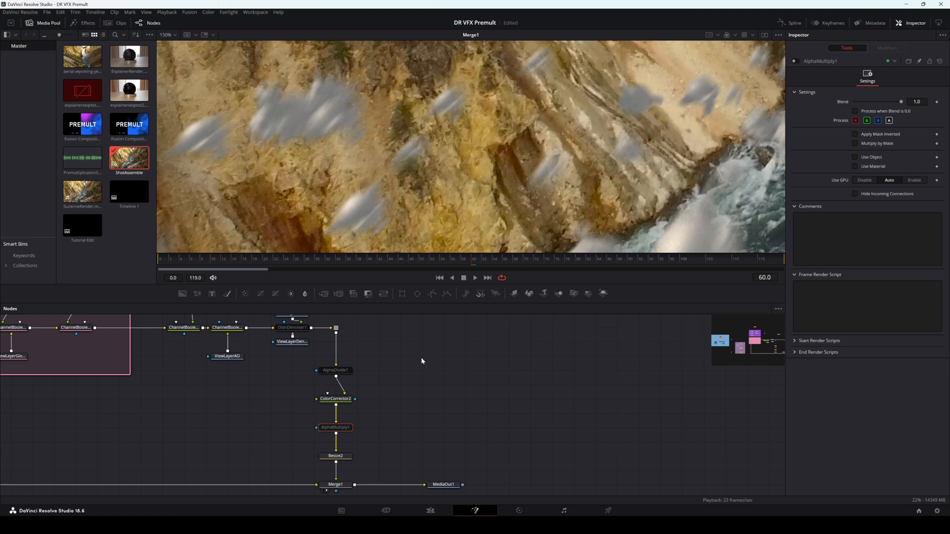
mouse_move(430, 366)
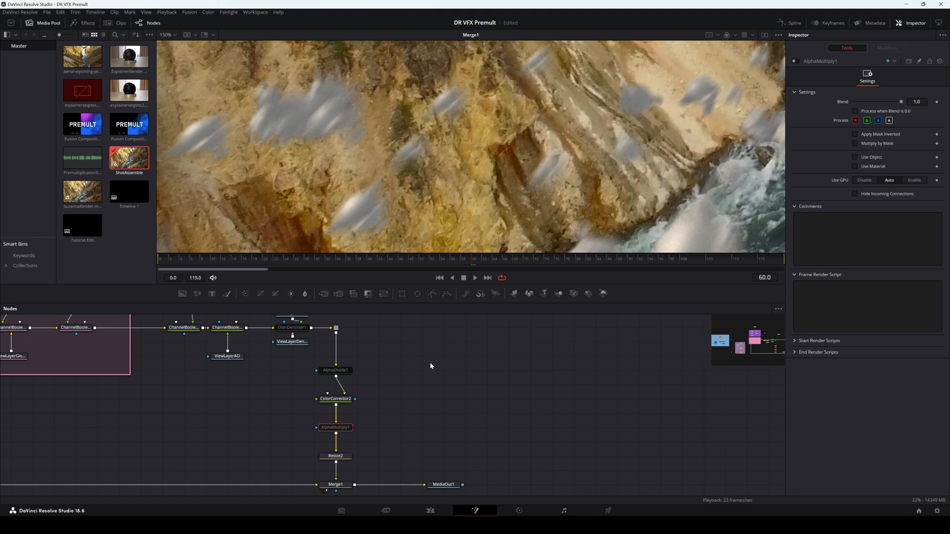
mouse_move(440, 360)
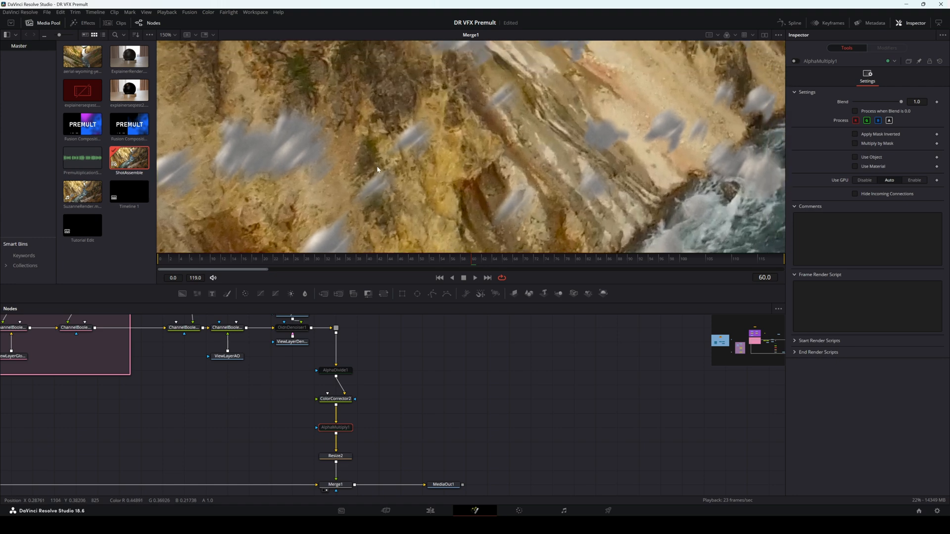
mouse_move(423, 150)
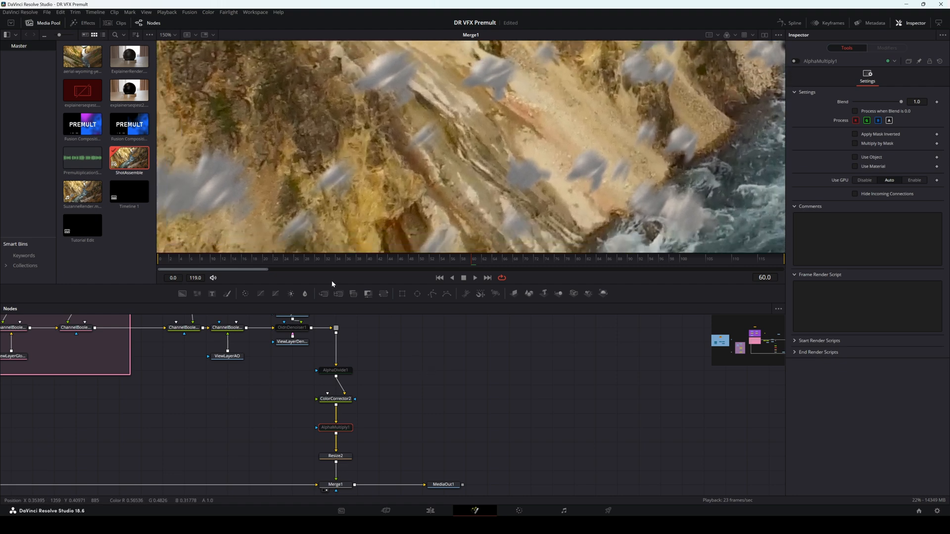
mouse_move(356, 408)
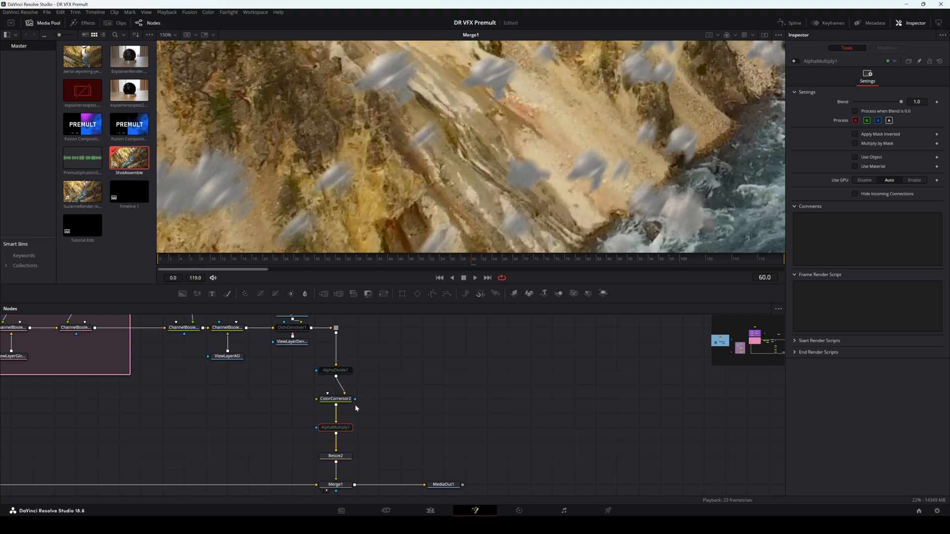